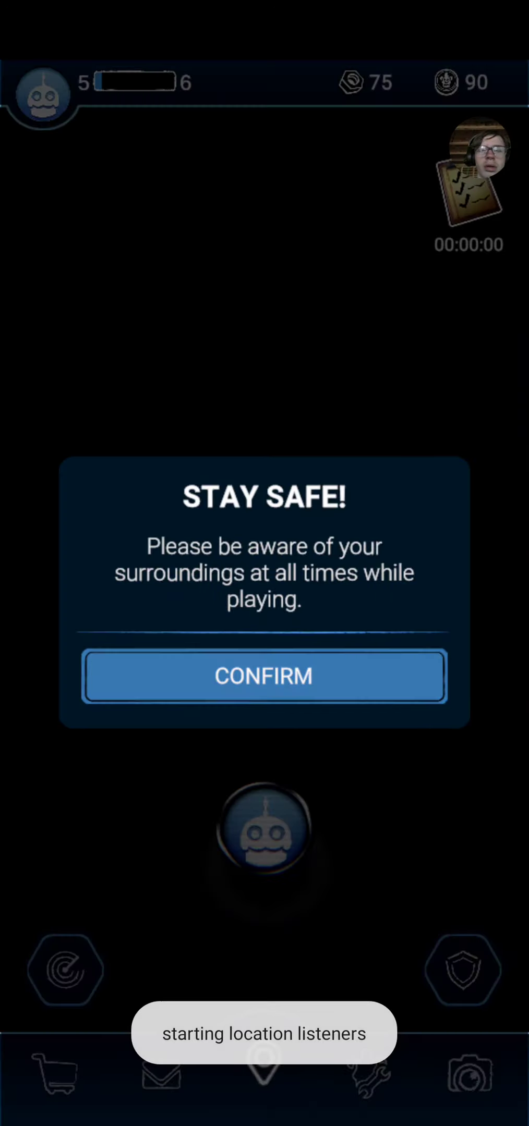
- Confirm the Stay Safe warning and wait on the map until an animatronic attacks
{"action": "left_click", "coordinate": [264, 676]}
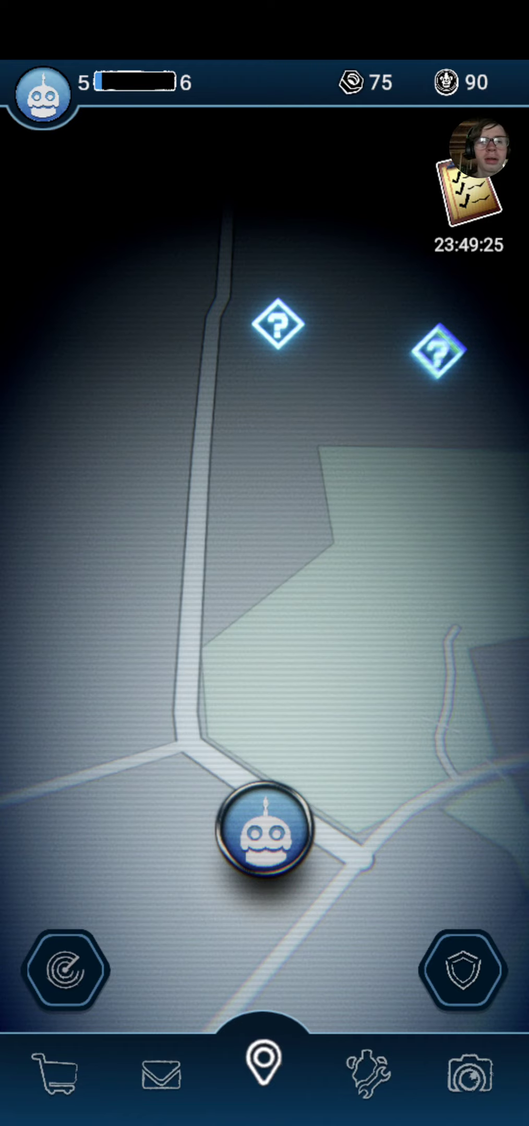
{"action": "left_click", "coordinate": [65, 968]}
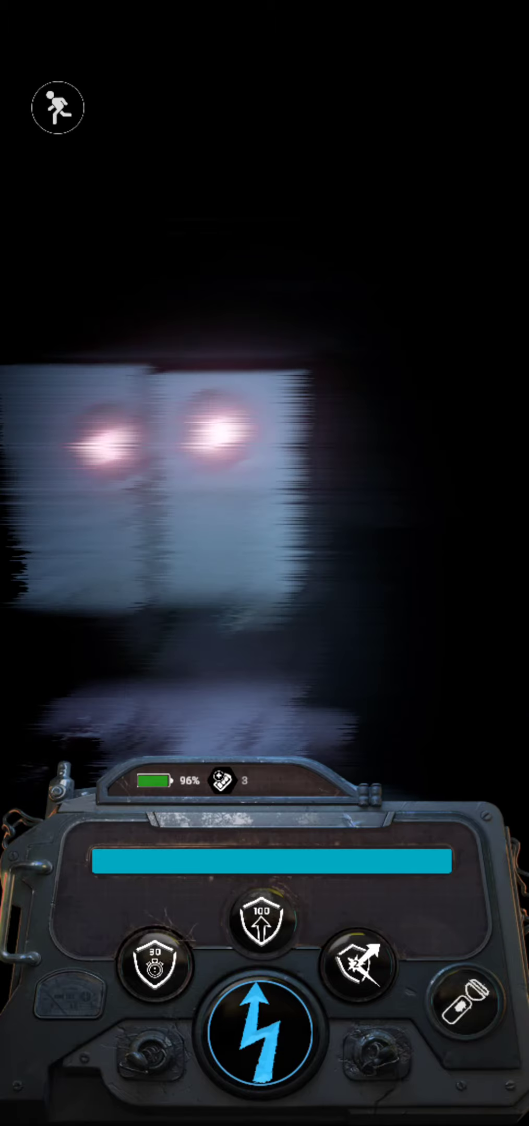
- Shock the glitching Bonnie three times until the balloon reward screen appears
{"action": "left_click", "coordinate": [264, 1032]}
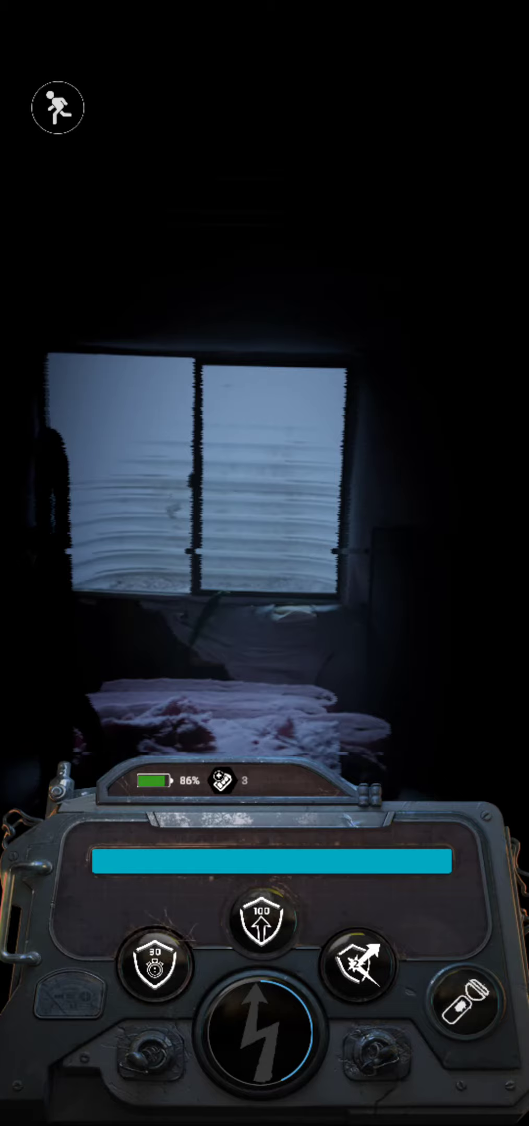
{"action": "left_click", "coordinate": [260, 1030]}
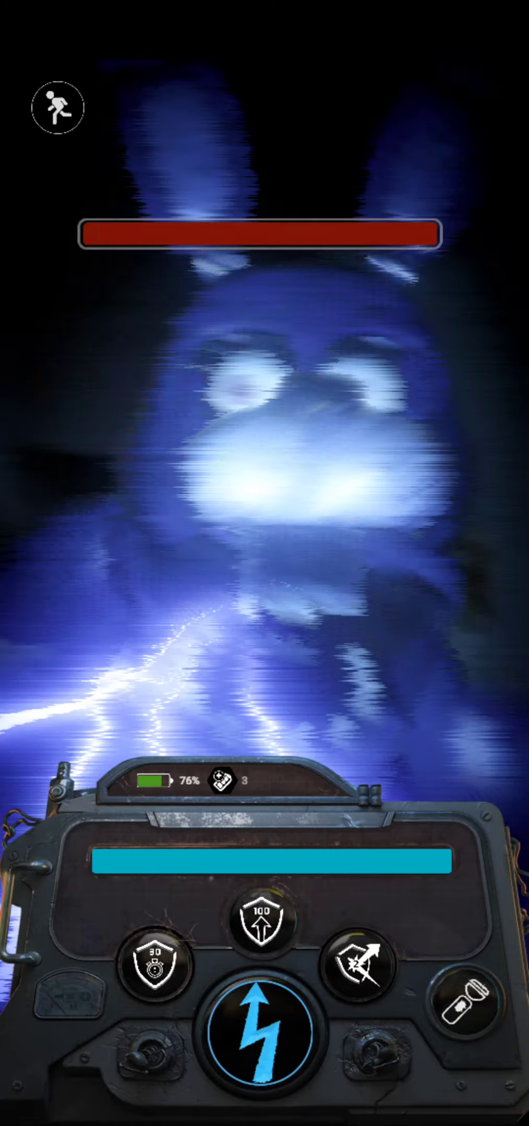
{"action": "left_click", "coordinate": [264, 1031]}
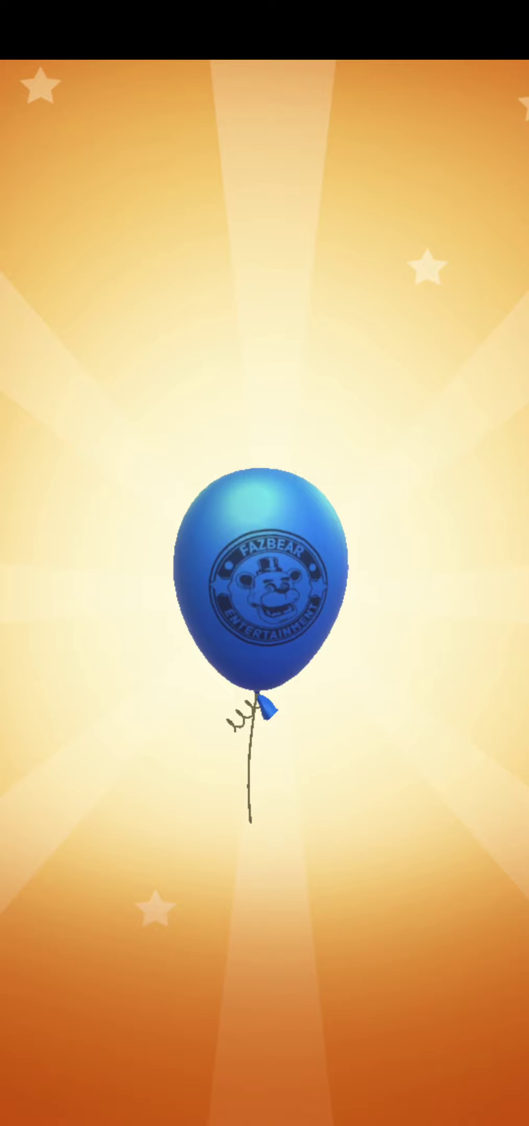
- Pop the balloon, collect 1 XP, and continue past the level 5-to-6 progress bar
{"action": "left_click", "coordinate": [264, 589]}
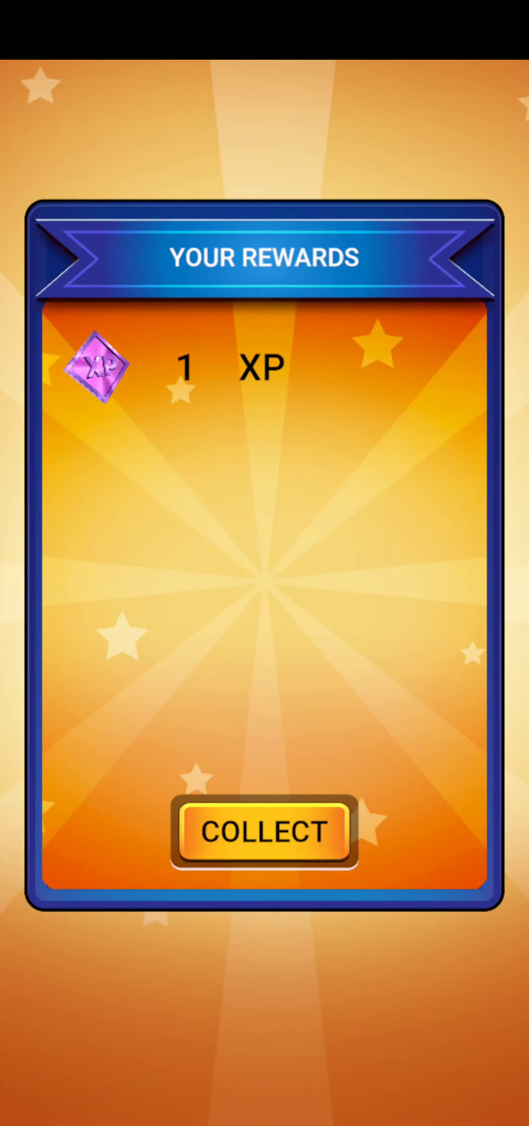
{"action": "left_click", "coordinate": [264, 833]}
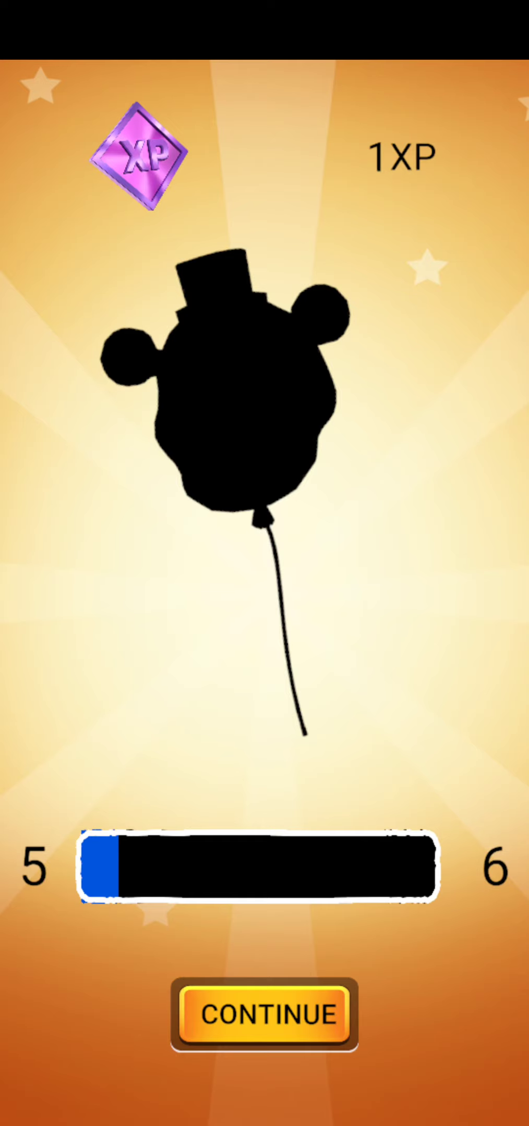
{"action": "left_click", "coordinate": [265, 1013]}
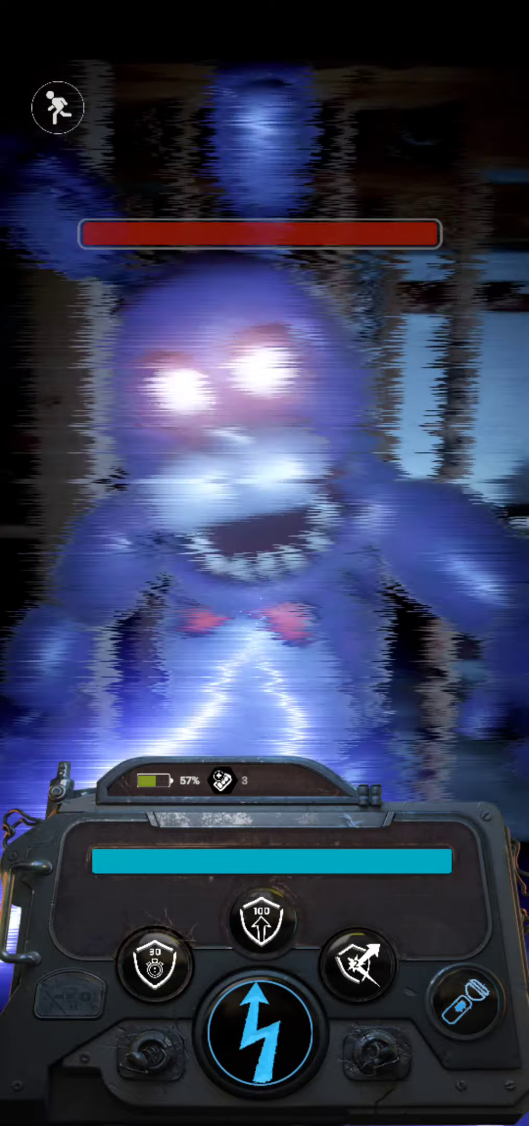
- Shock Bonnie twice as it reappears, with the battery dropping to 33%
{"action": "left_click", "coordinate": [264, 1033]}
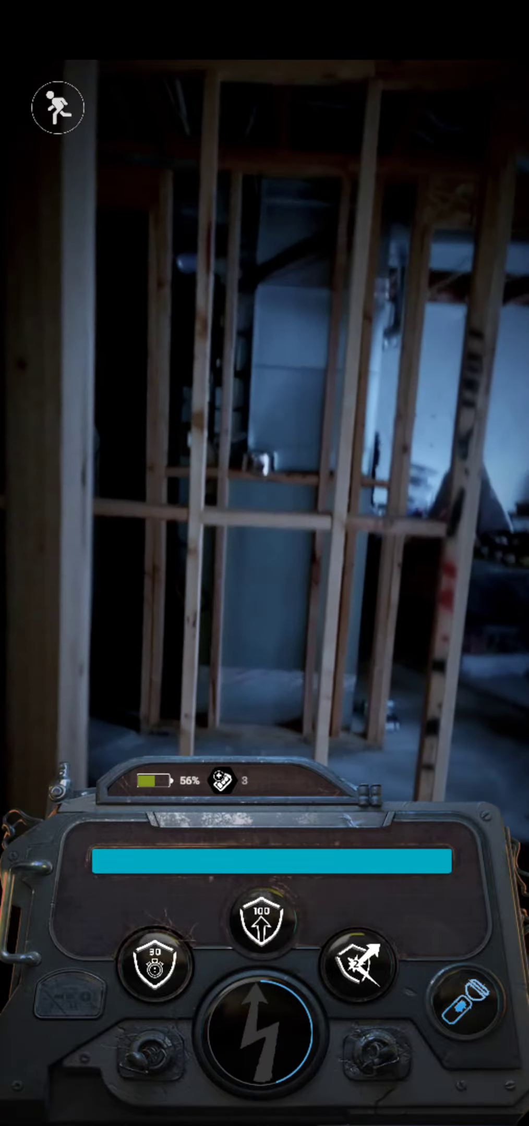
{"action": "left_click", "coordinate": [264, 1042]}
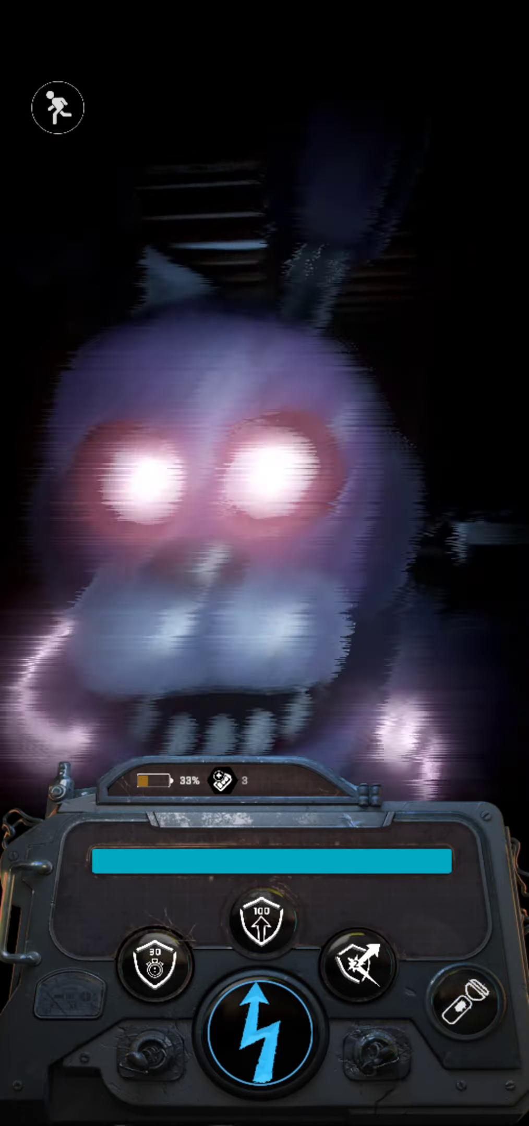
- Shock the charging Bonnie and swap in a spare shocker battery
{"action": "left_click", "coordinate": [264, 1027]}
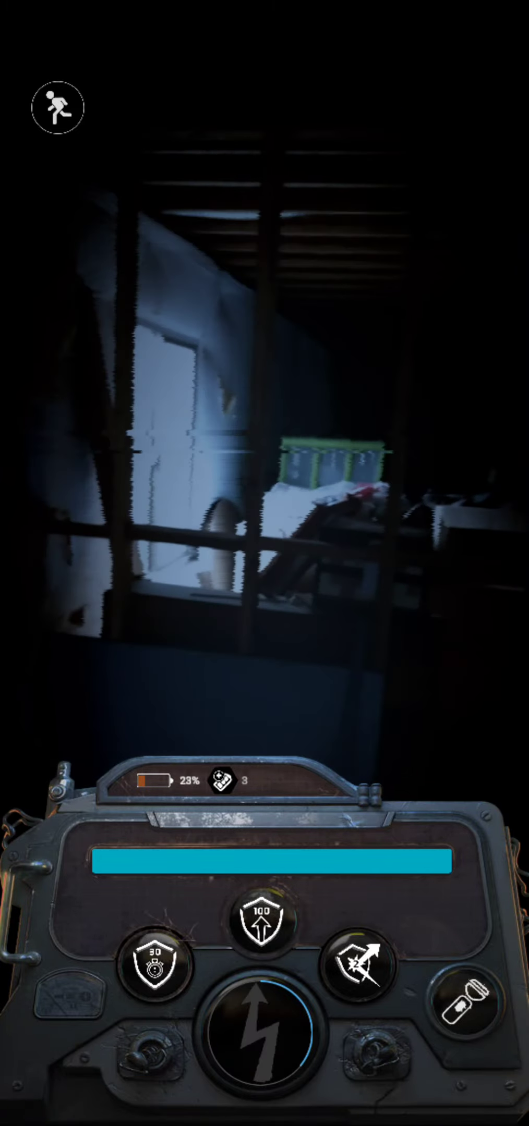
{"action": "left_click", "coordinate": [259, 1028]}
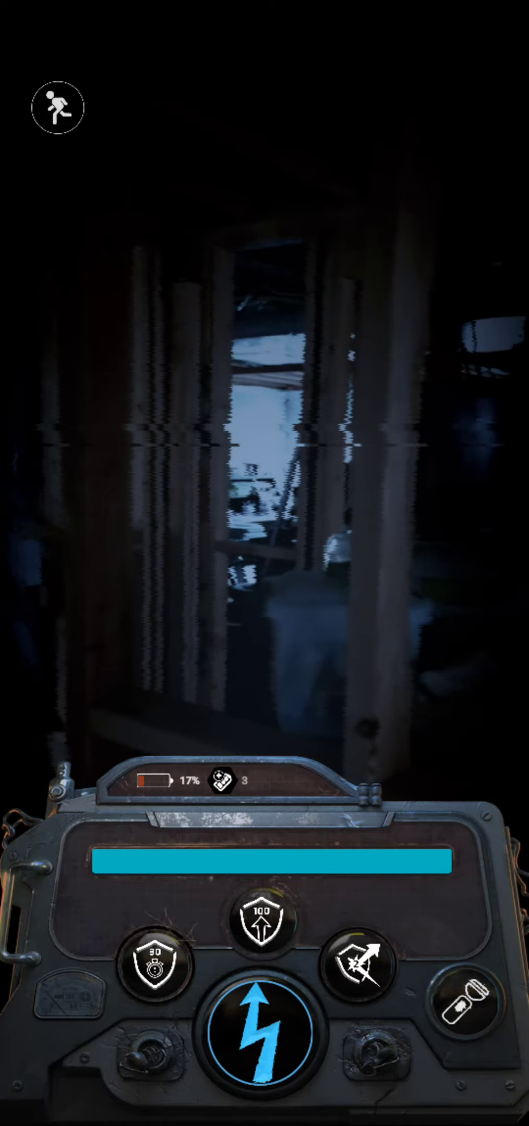
{"action": "left_click", "coordinate": [265, 1033]}
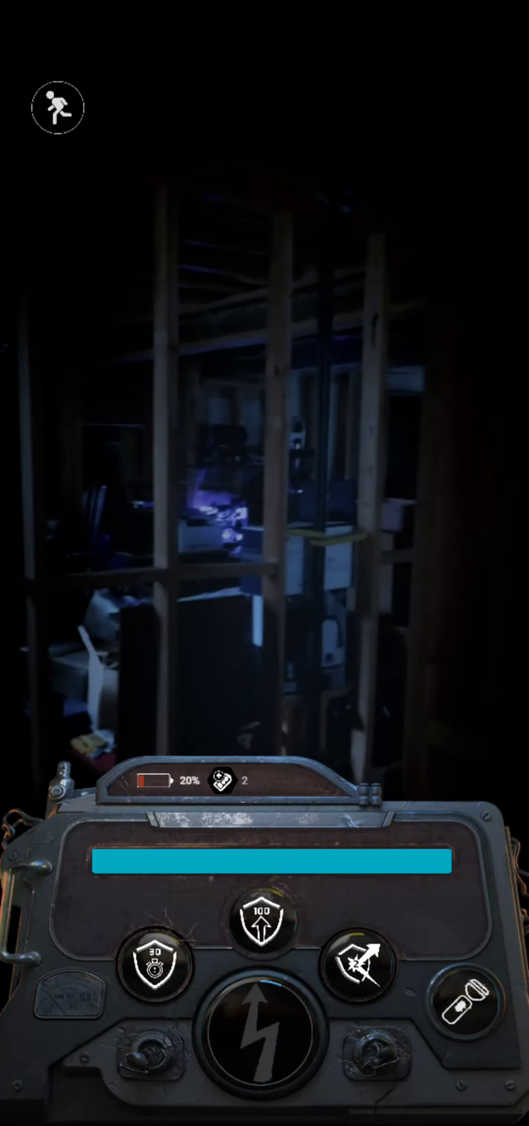
{"action": "left_click", "coordinate": [264, 1033]}
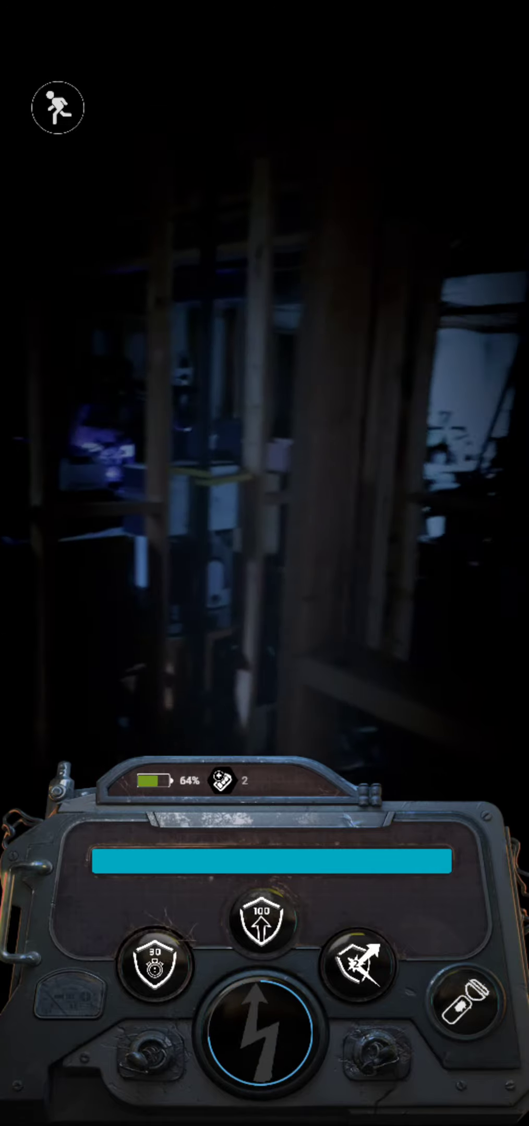
- Keep shocking until Bonnie's jumpscare ends in YOU LOST, then bring up the balloon
{"action": "left_click", "coordinate": [261, 1032]}
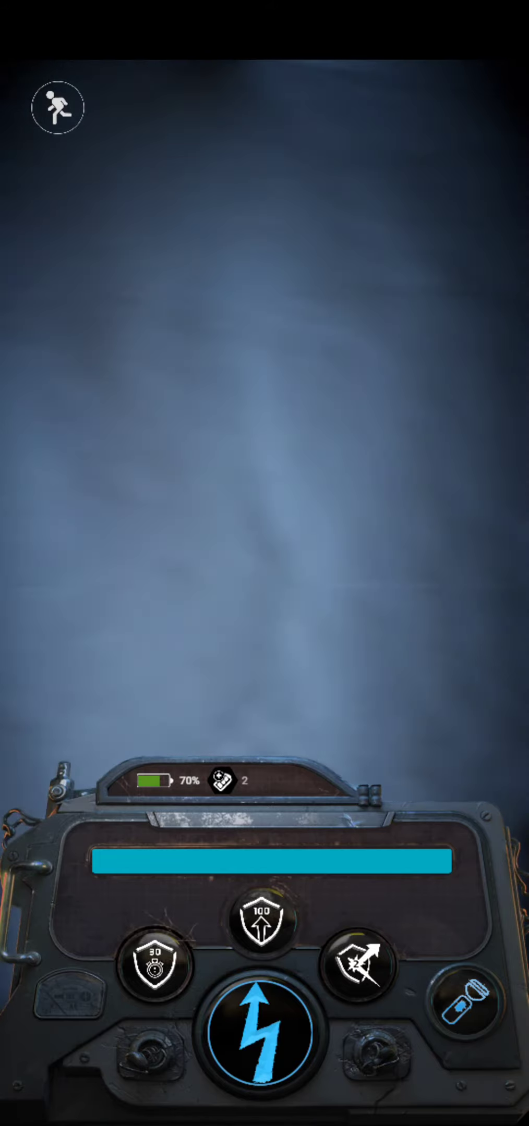
{"action": "left_click", "coordinate": [261, 1033]}
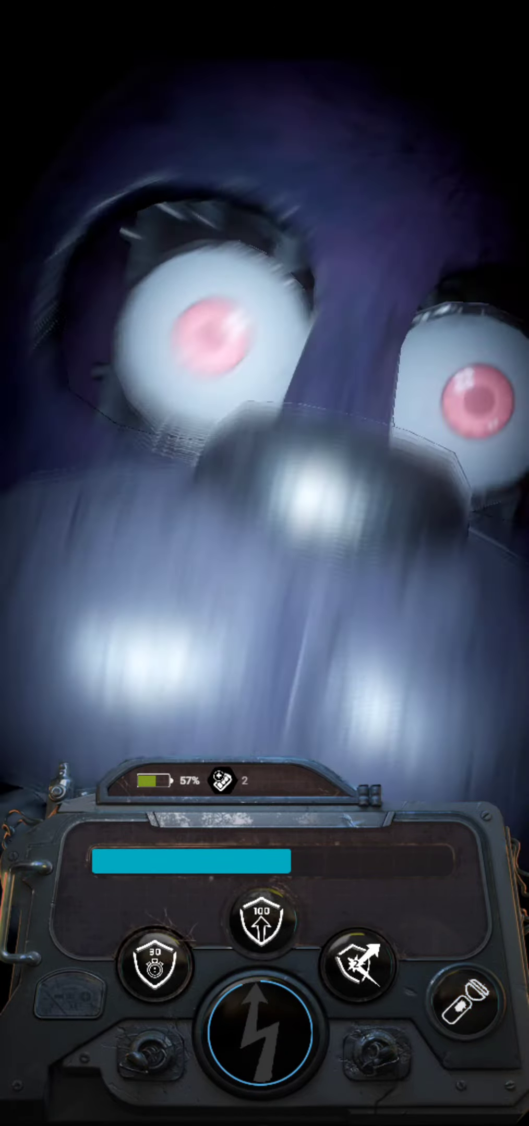
{"action": "left_click", "coordinate": [264, 1032]}
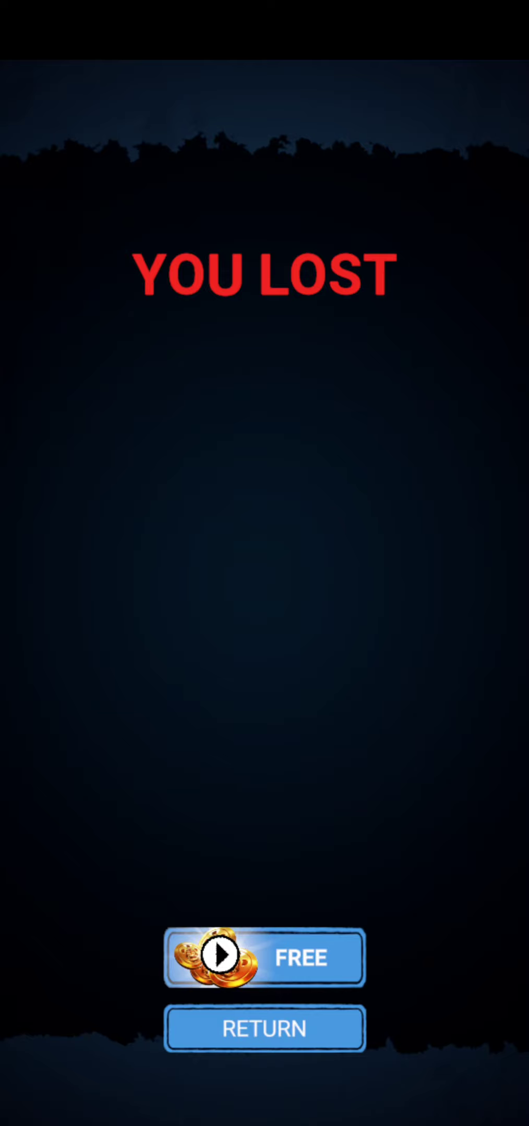
{"action": "left_click", "coordinate": [264, 958]}
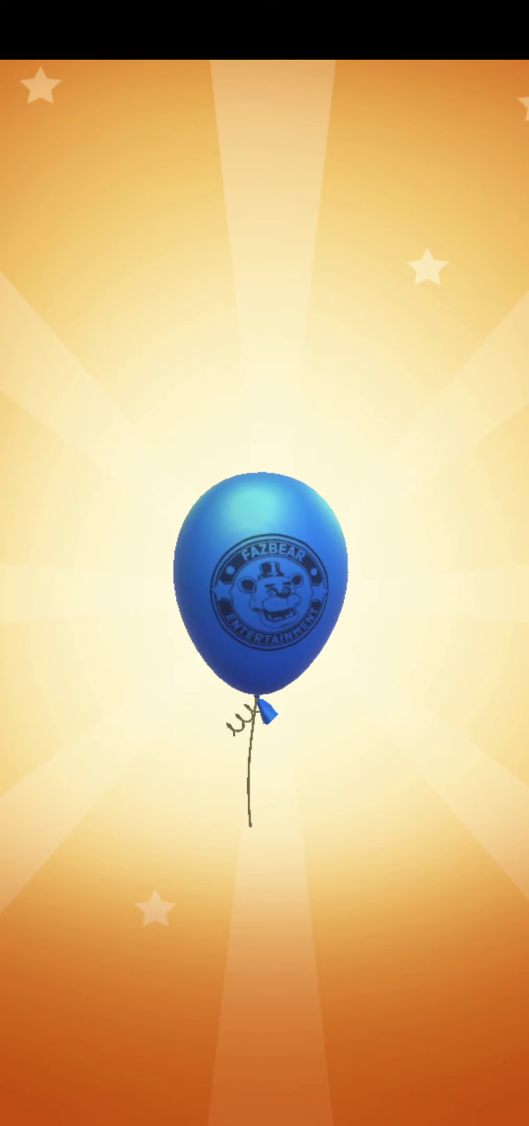
- Collect the balloon's 1 XP and the Remnant deposit, returning to the camera view
{"action": "left_click", "coordinate": [265, 586]}
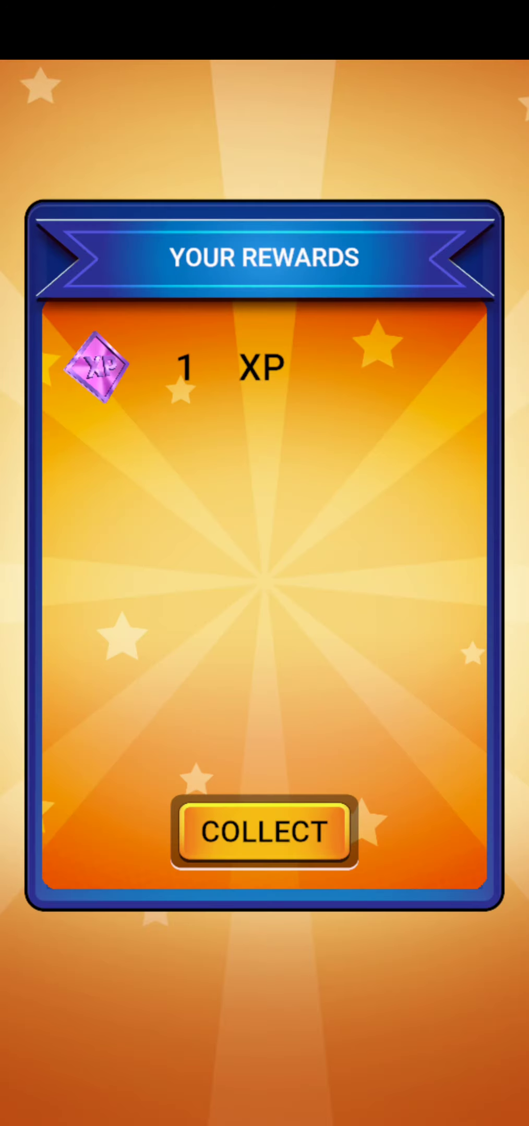
{"action": "left_click", "coordinate": [264, 832]}
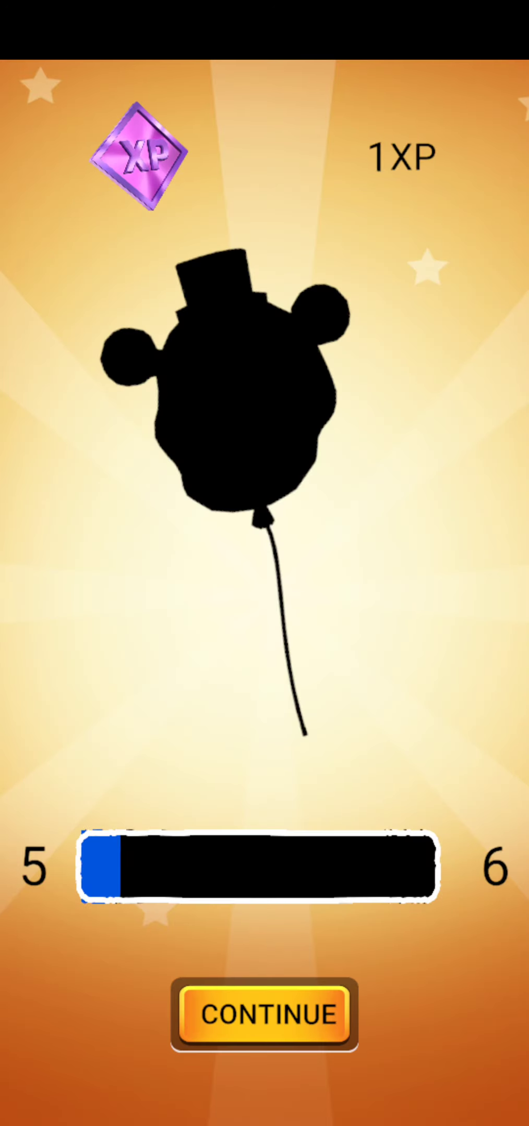
{"action": "left_click", "coordinate": [263, 1015]}
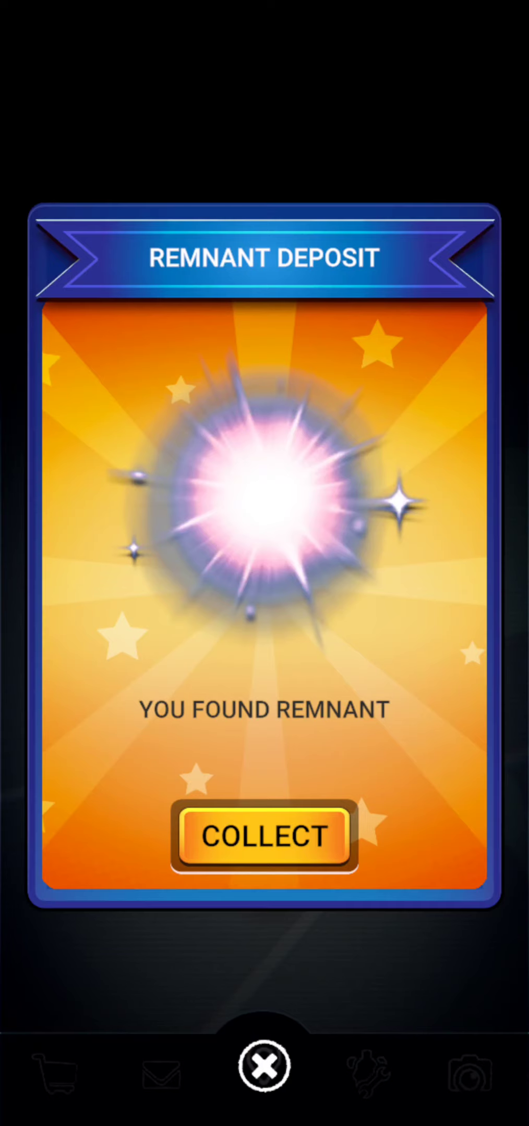
{"action": "left_click", "coordinate": [264, 835]}
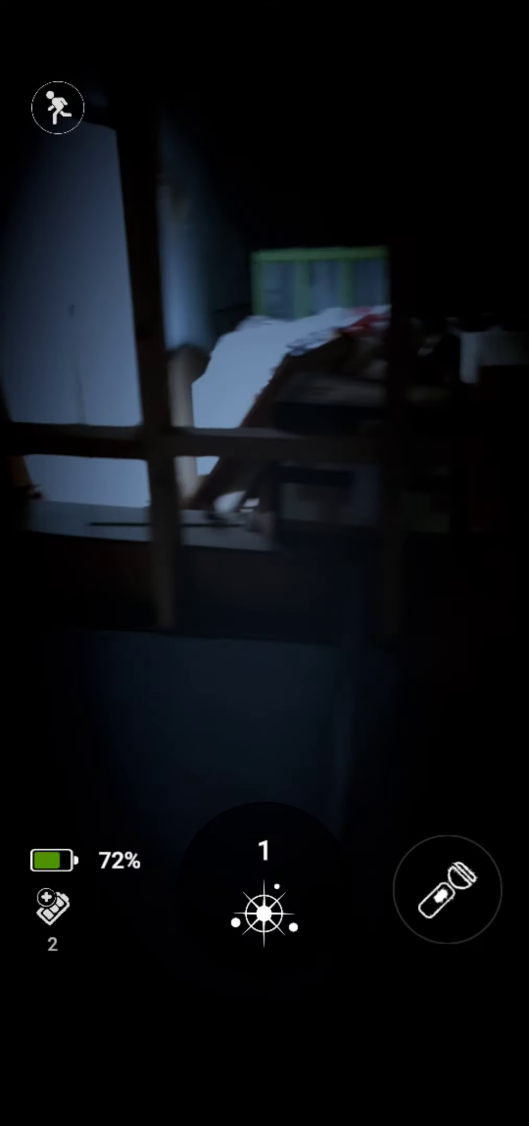
- Toggle the flashlight on and off while scanning until the purple static appears
{"action": "left_click", "coordinate": [447, 891]}
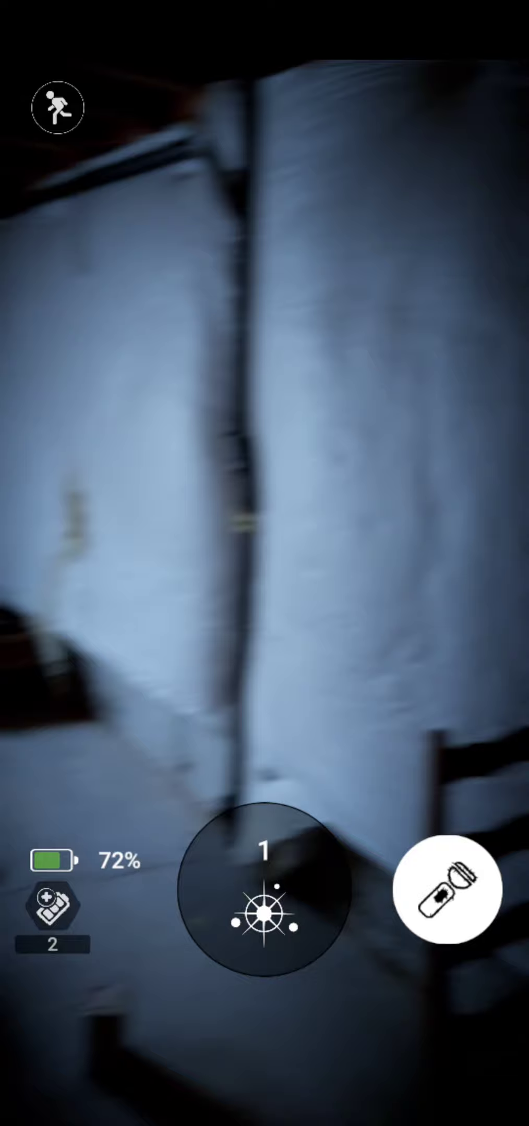
{"action": "left_click", "coordinate": [447, 890]}
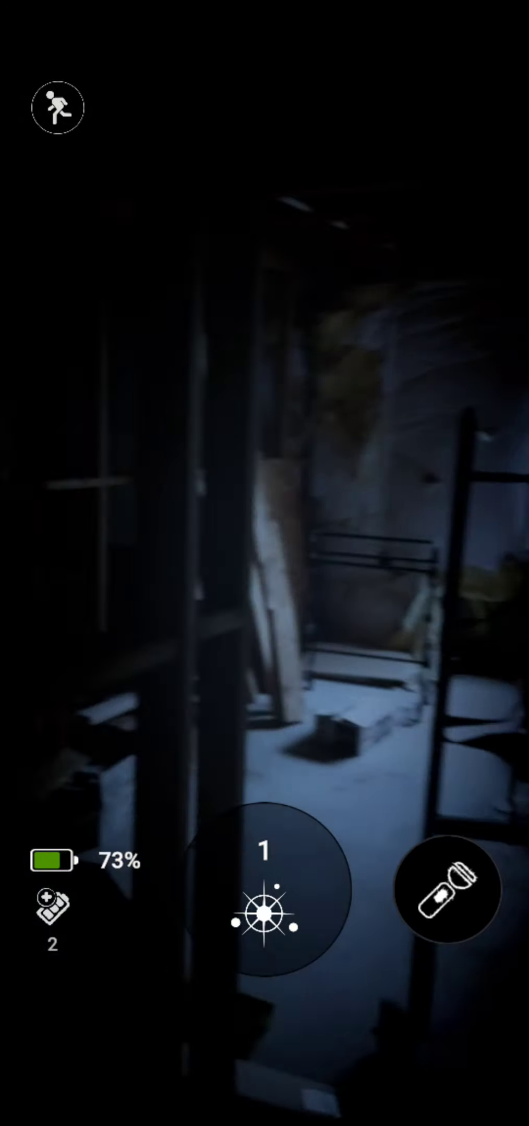
{"action": "left_click", "coordinate": [448, 891]}
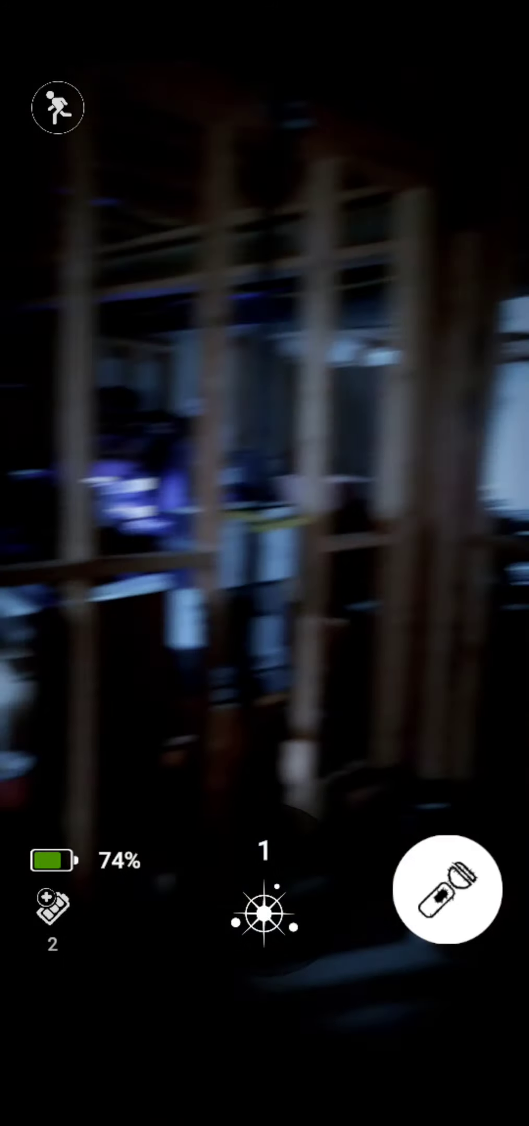
{"action": "left_click", "coordinate": [446, 890]}
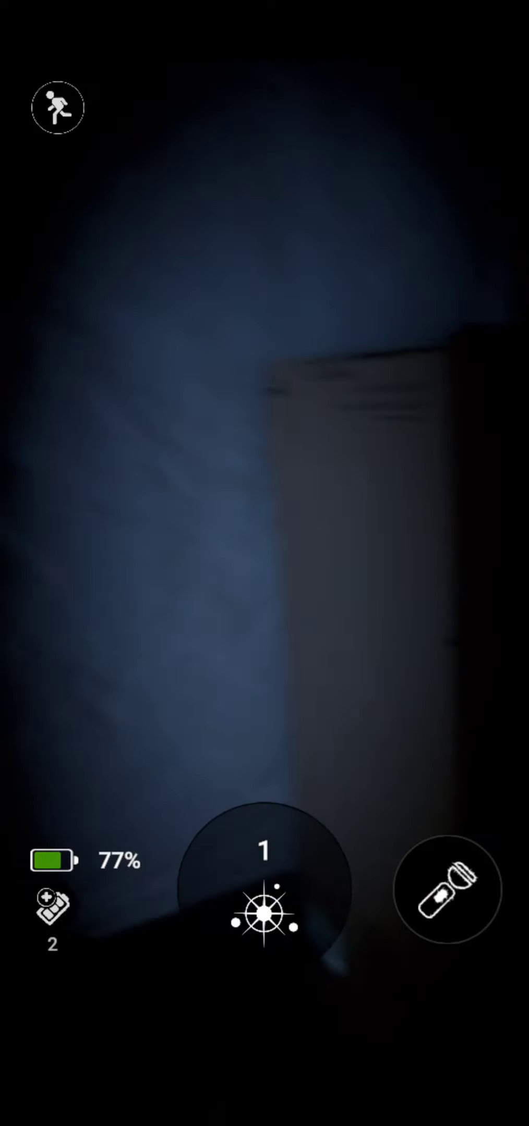
{"action": "left_click", "coordinate": [447, 890]}
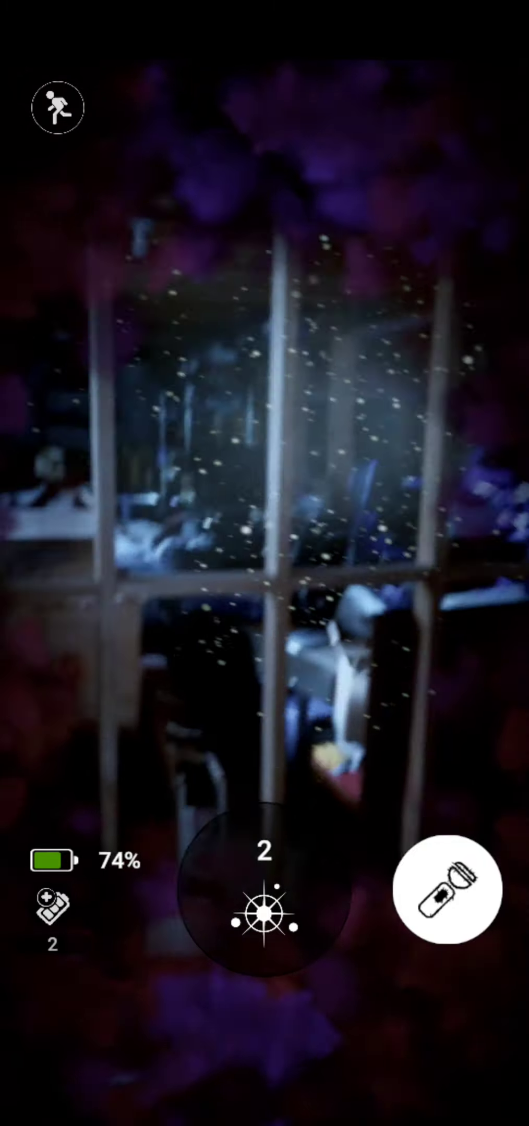
- Flash the shadowy animatronic's glowing eyes until its attack ends in YOU LOST
{"action": "left_click", "coordinate": [447, 890]}
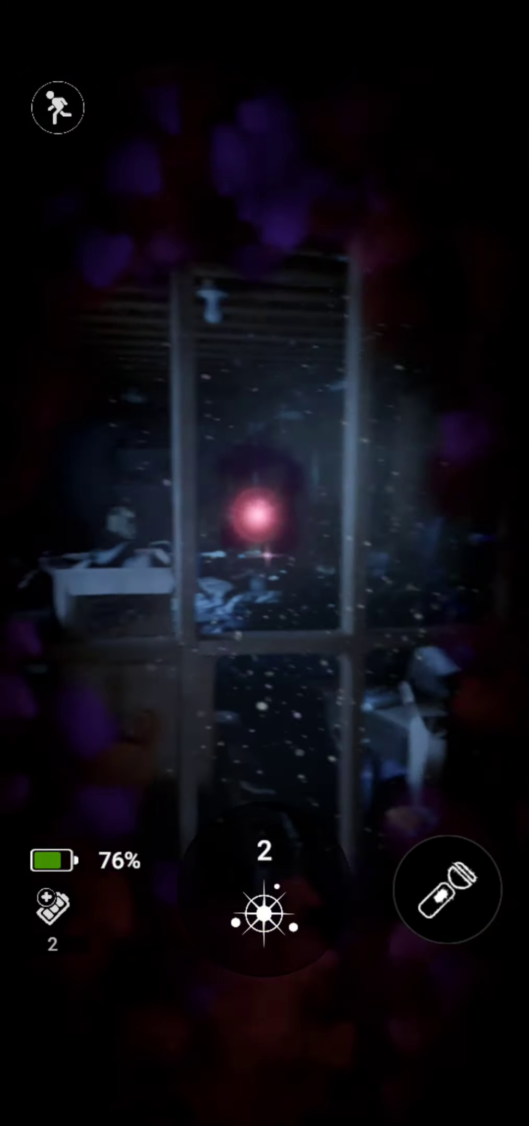
{"action": "left_click", "coordinate": [446, 890]}
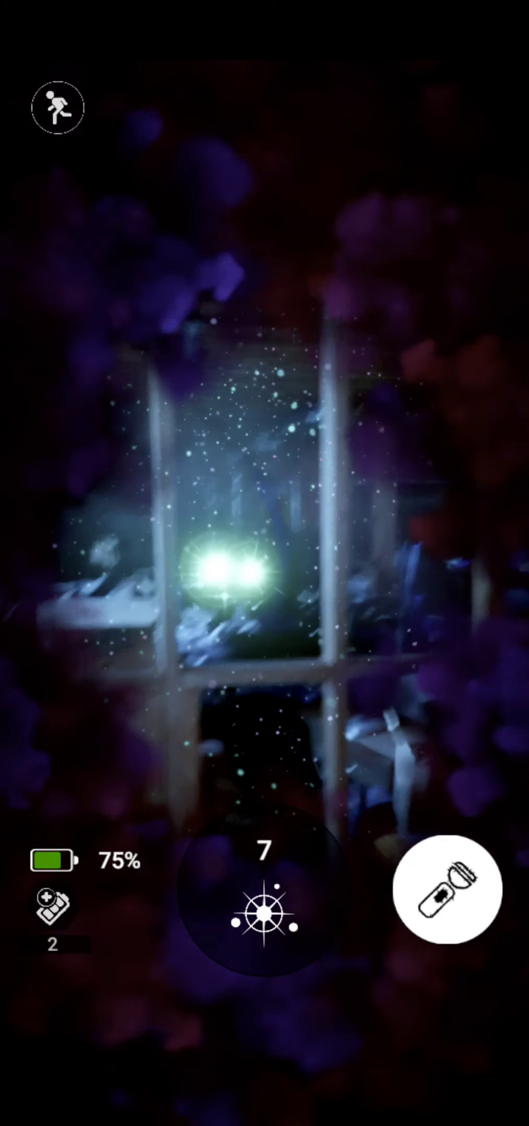
{"action": "left_click", "coordinate": [447, 890]}
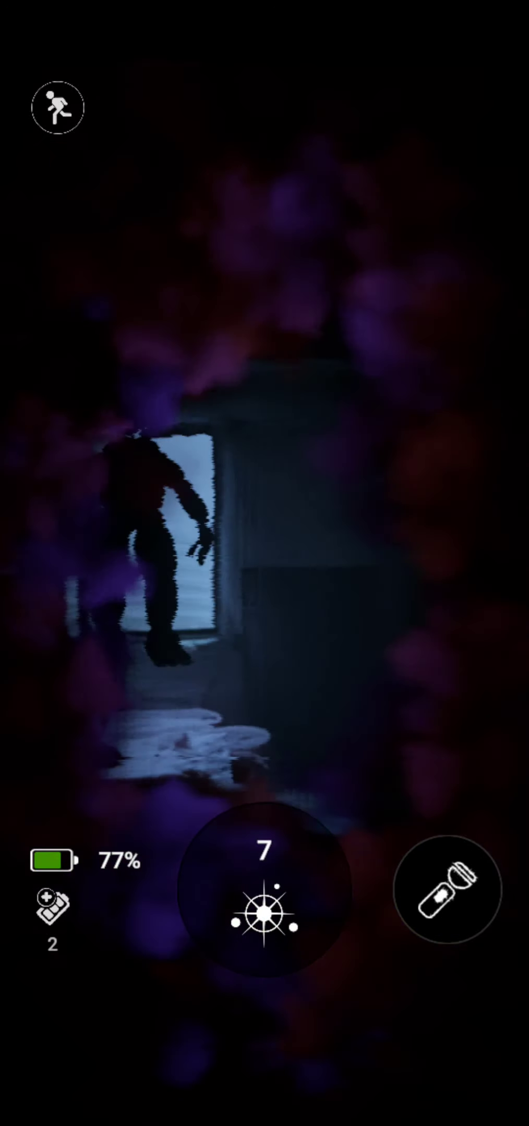
{"action": "left_click", "coordinate": [447, 888]}
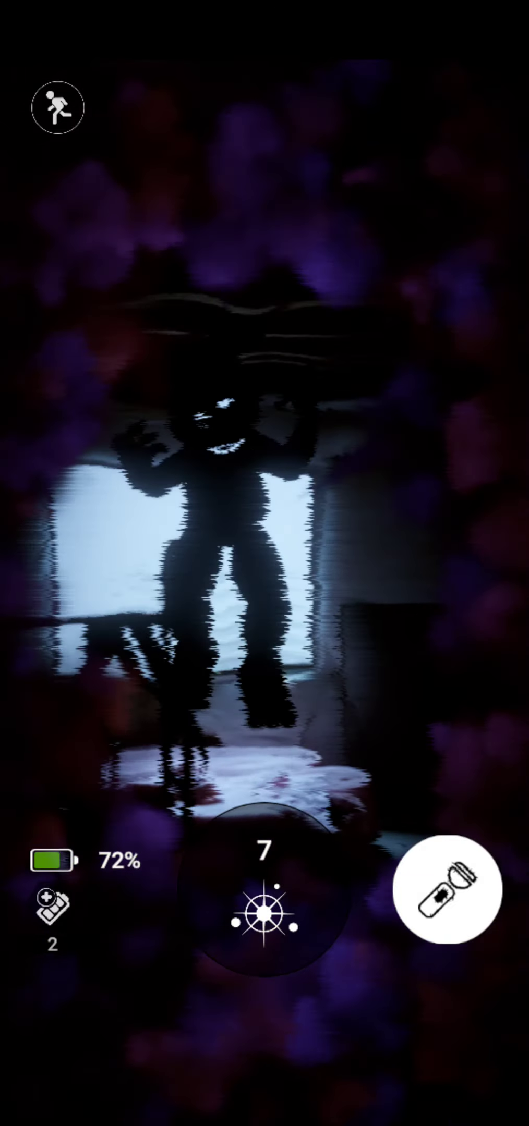
{"action": "left_click", "coordinate": [448, 890]}
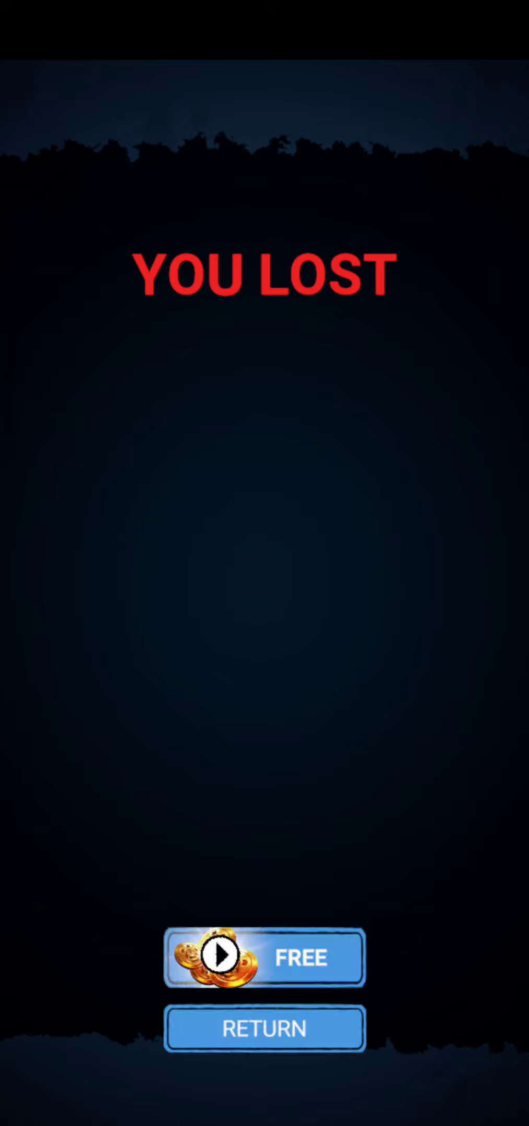
- Return from YOU LOST and shock the animatronic in the next encounter
{"action": "left_click", "coordinate": [264, 1029]}
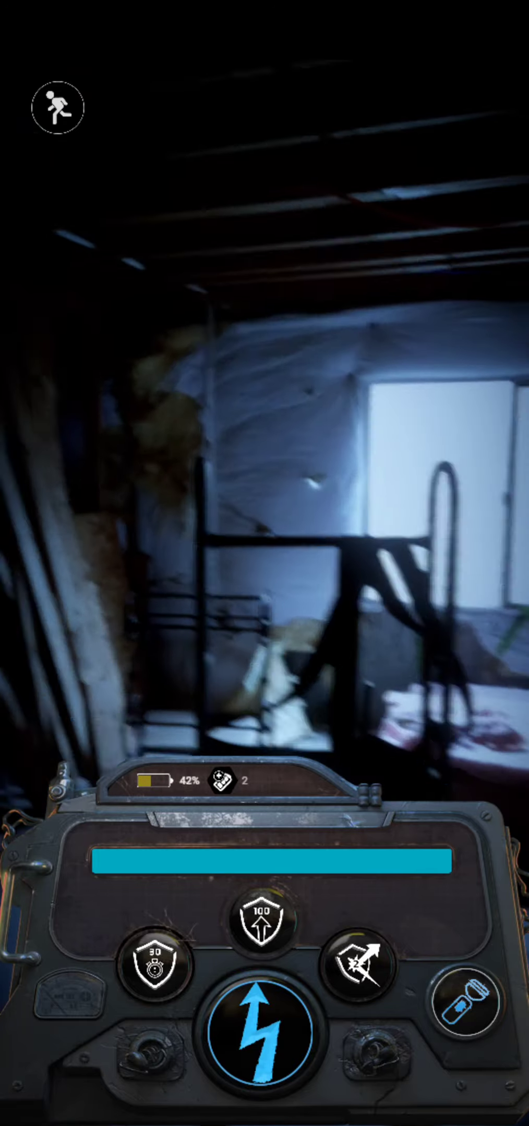
{"action": "left_click", "coordinate": [261, 1033]}
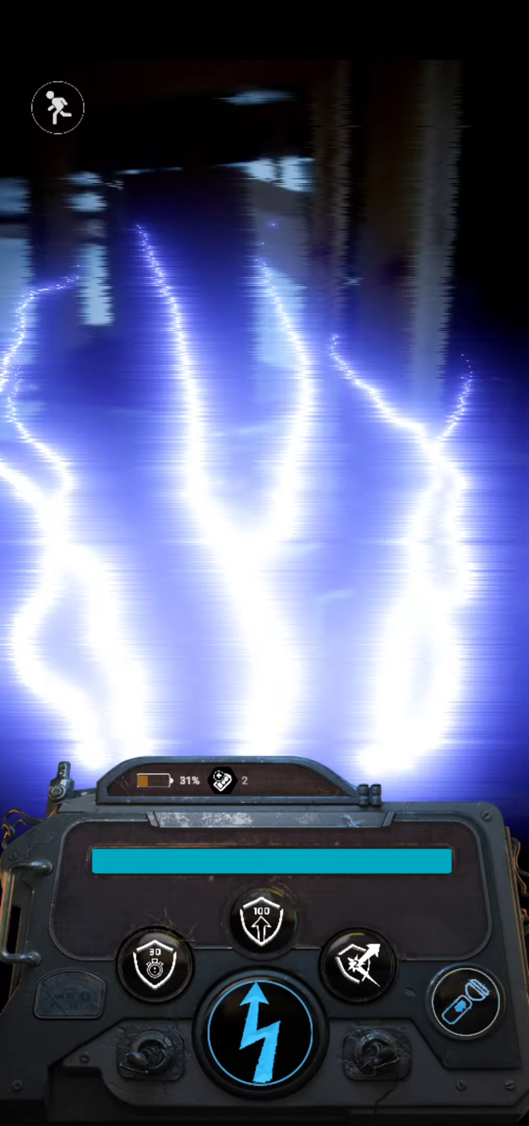